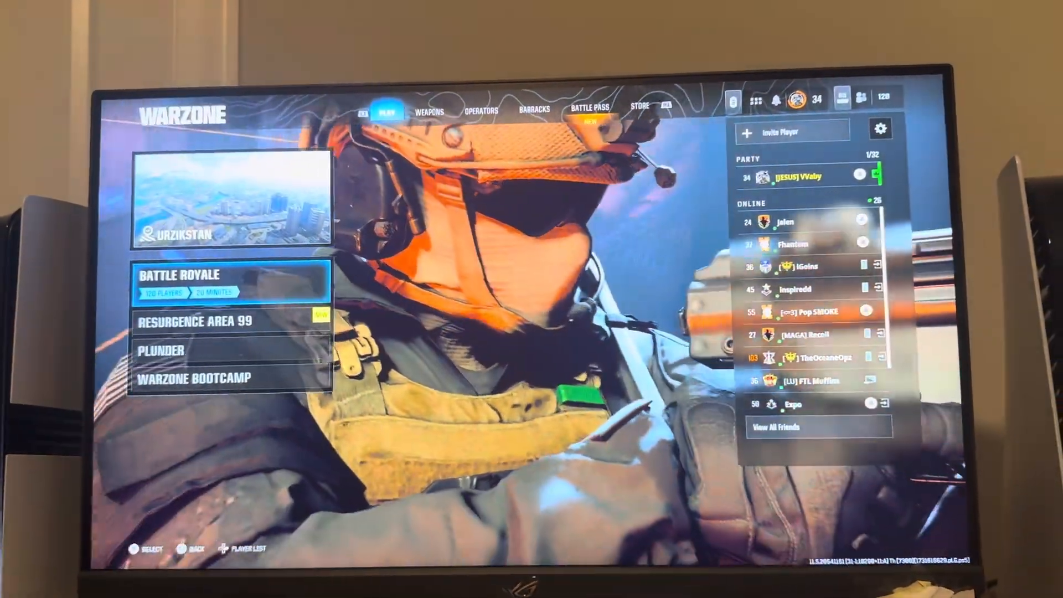
Open Warzone's Settings panel via the gear icon in the top bar.
{"action": "left_click", "coordinate": [880, 128]}
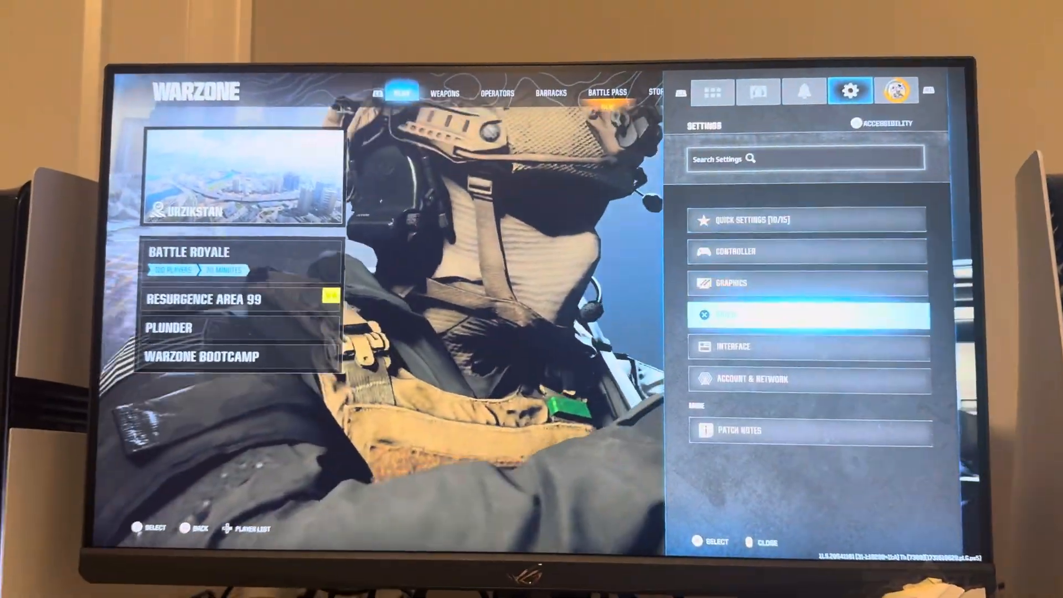
Browse the Interface settings' Readability and Gameplay HUD tabs, scrolling the HUD list.
{"action": "left_click", "coordinate": [734, 346]}
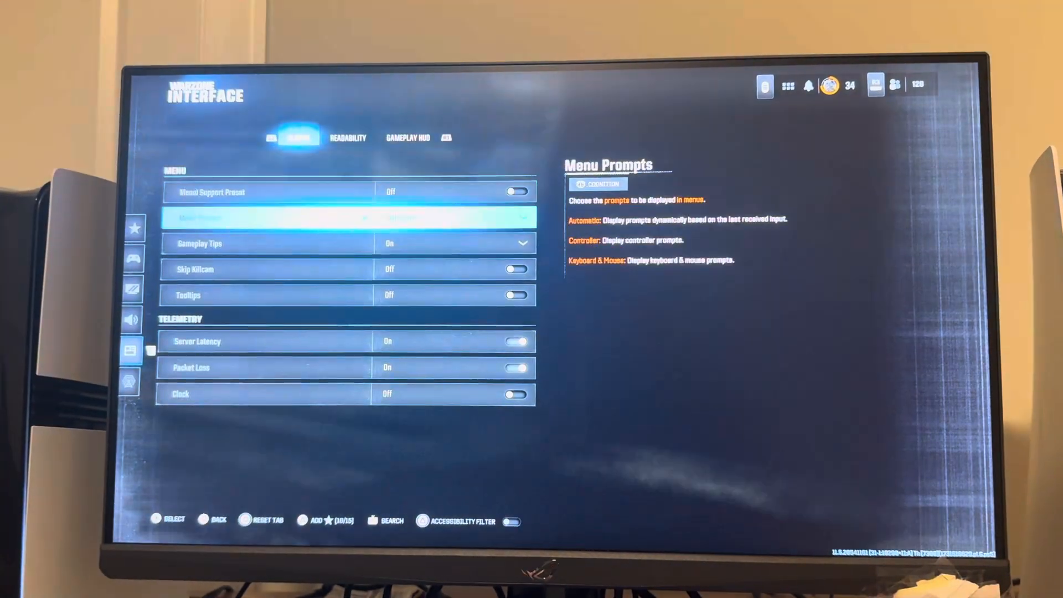
{"action": "left_click", "coordinate": [348, 138]}
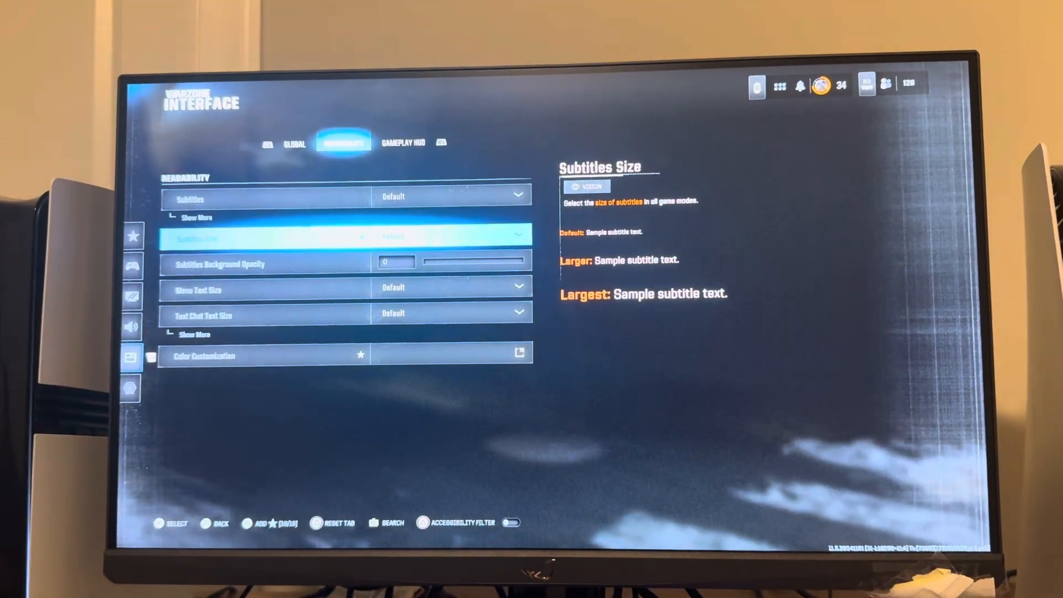
{"action": "left_click", "coordinate": [403, 142]}
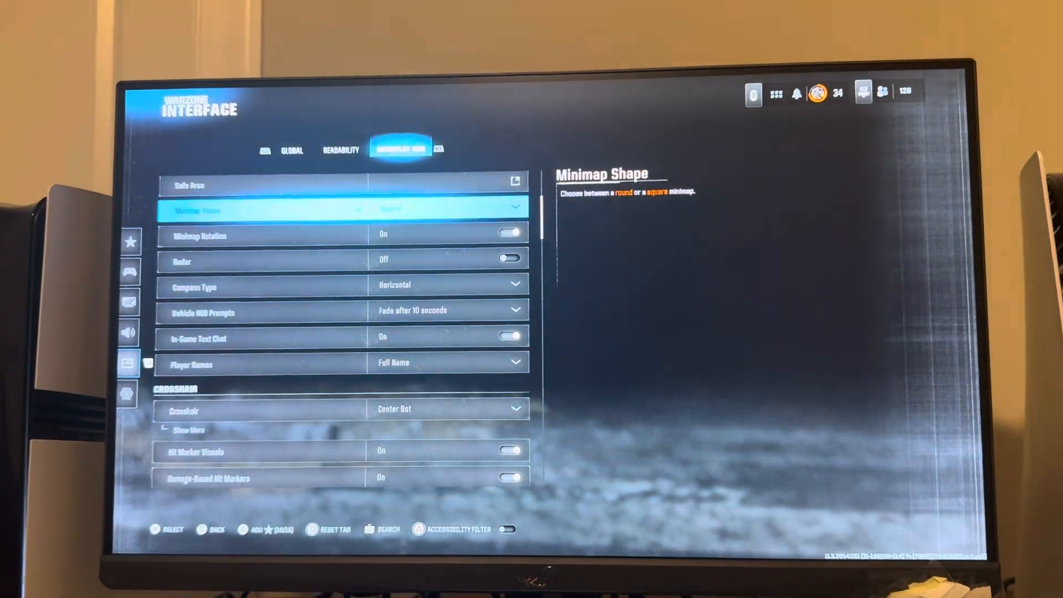
{"action": "scroll", "scroll_direction": "down", "scroll_amount": 3}
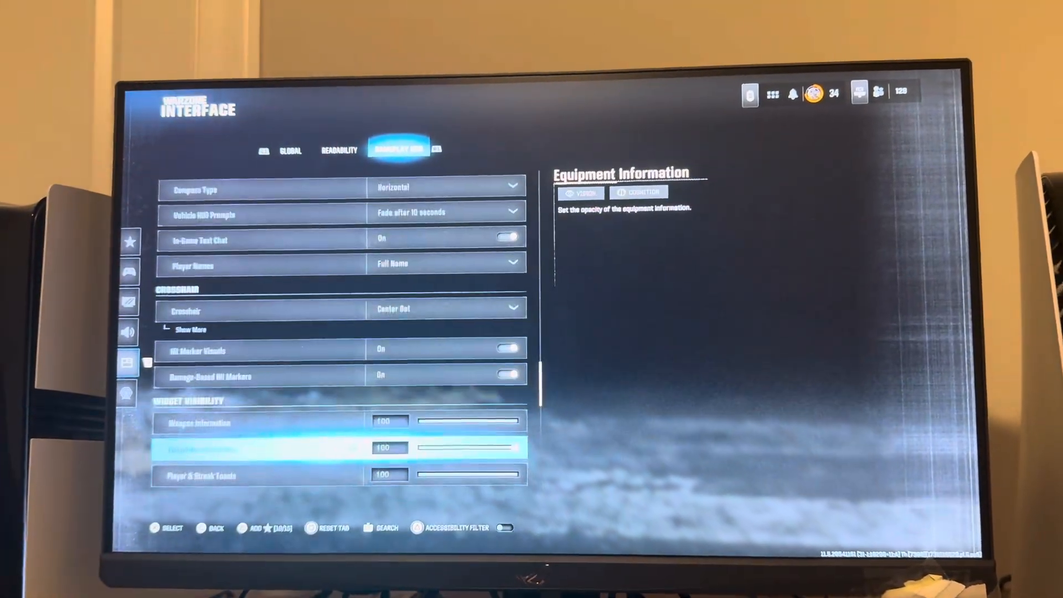
{"action": "scroll", "scroll_direction": "up", "scroll_amount": 3}
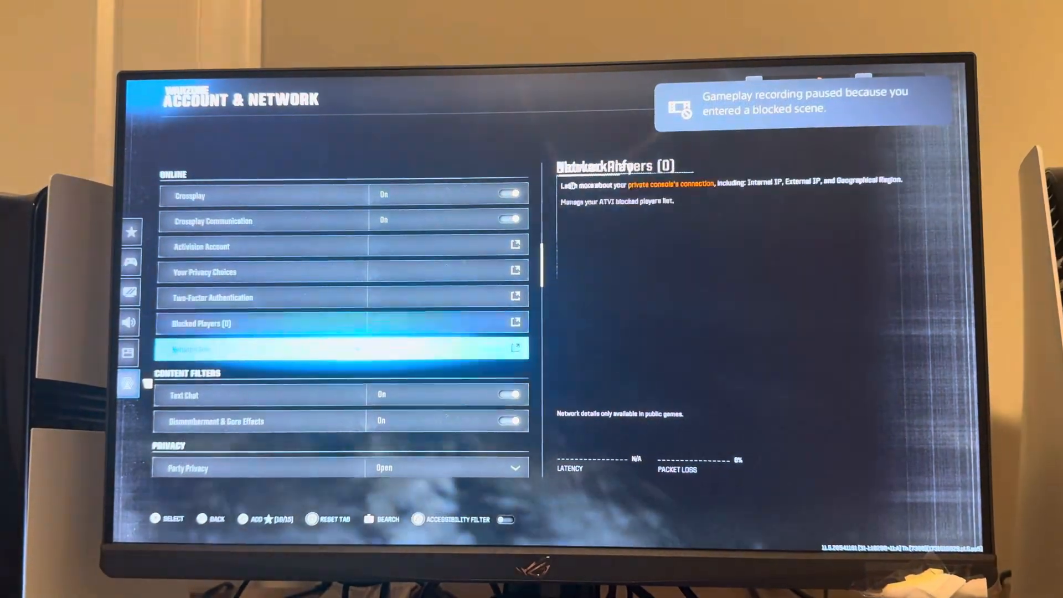
Open Manage Game Content for the Call of Duty tile on PS5 Home.
{"action": "scroll", "scroll_direction": "down", "scroll_amount": 3}
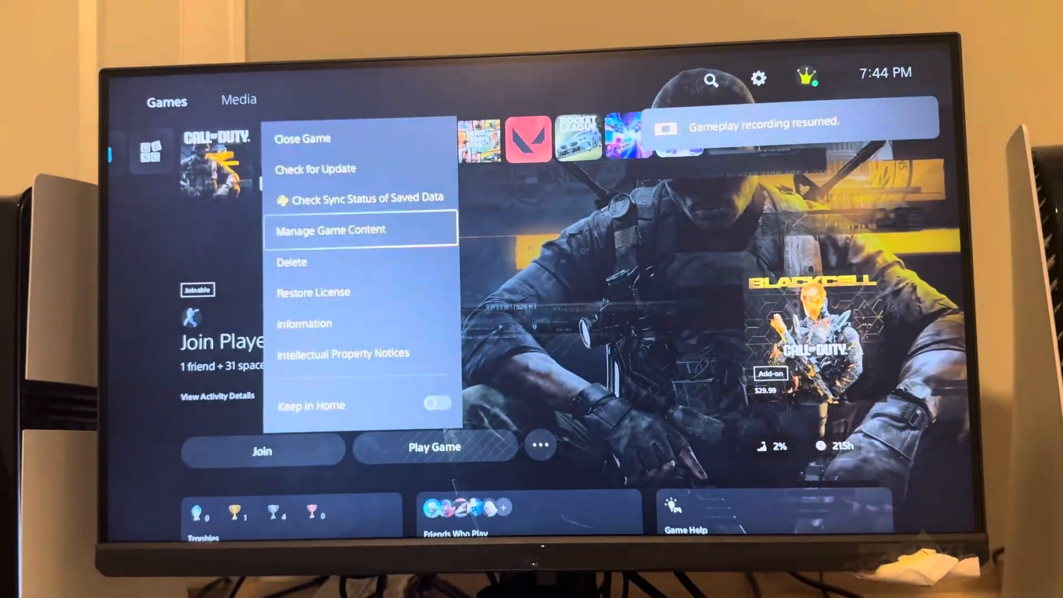
{"action": "left_click", "coordinate": [332, 229]}
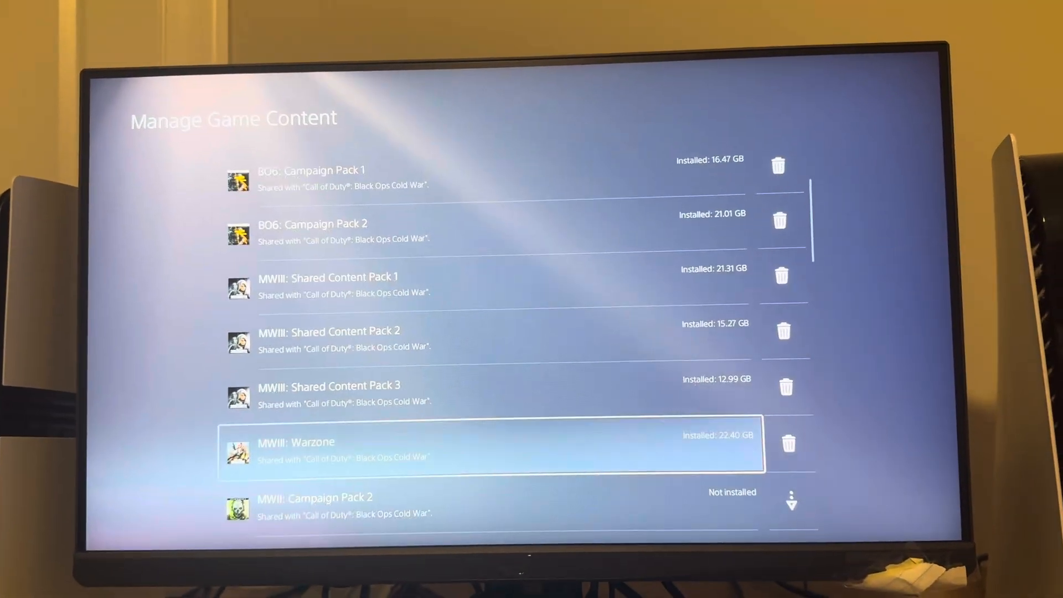
Scroll to the Language data entries, then resume Call of Duty via Play Game.
{"action": "scroll", "scroll_direction": "down", "scroll_amount": 3}
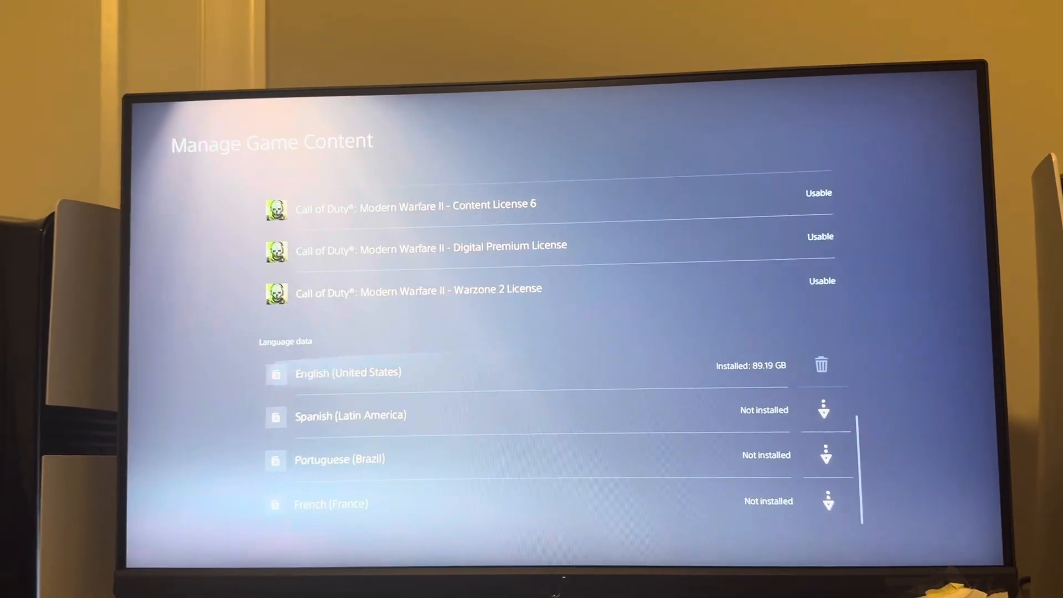
{"action": "scroll", "scroll_direction": "up", "scroll_amount": 3}
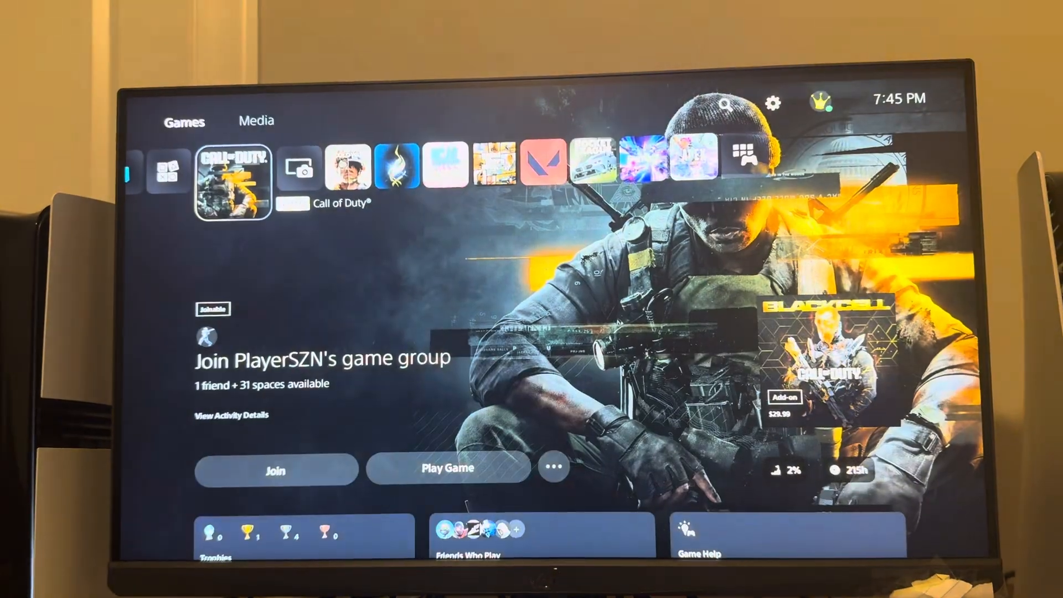
{"action": "left_click", "coordinate": [448, 469]}
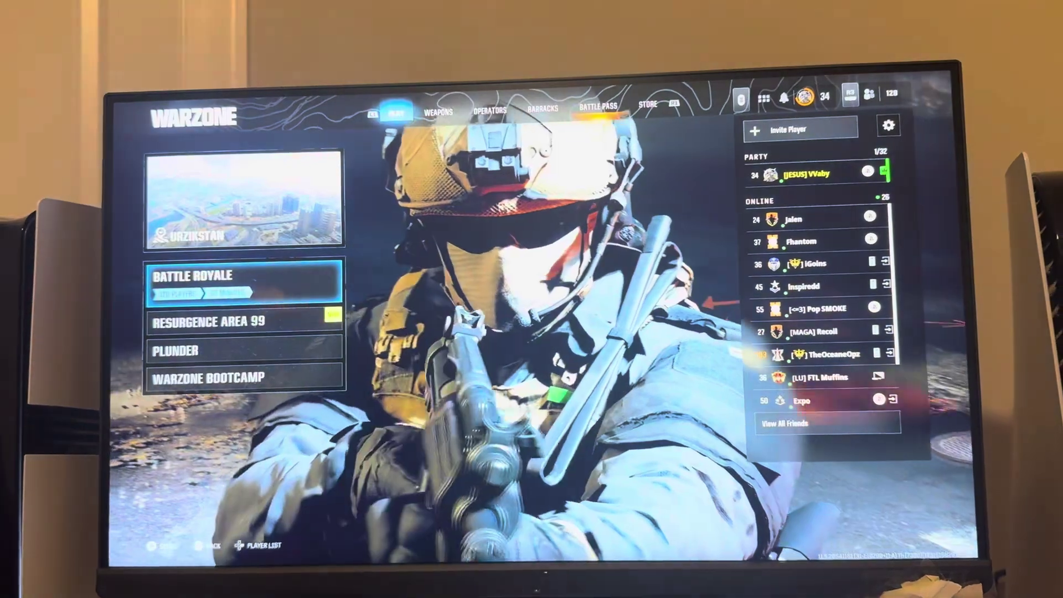